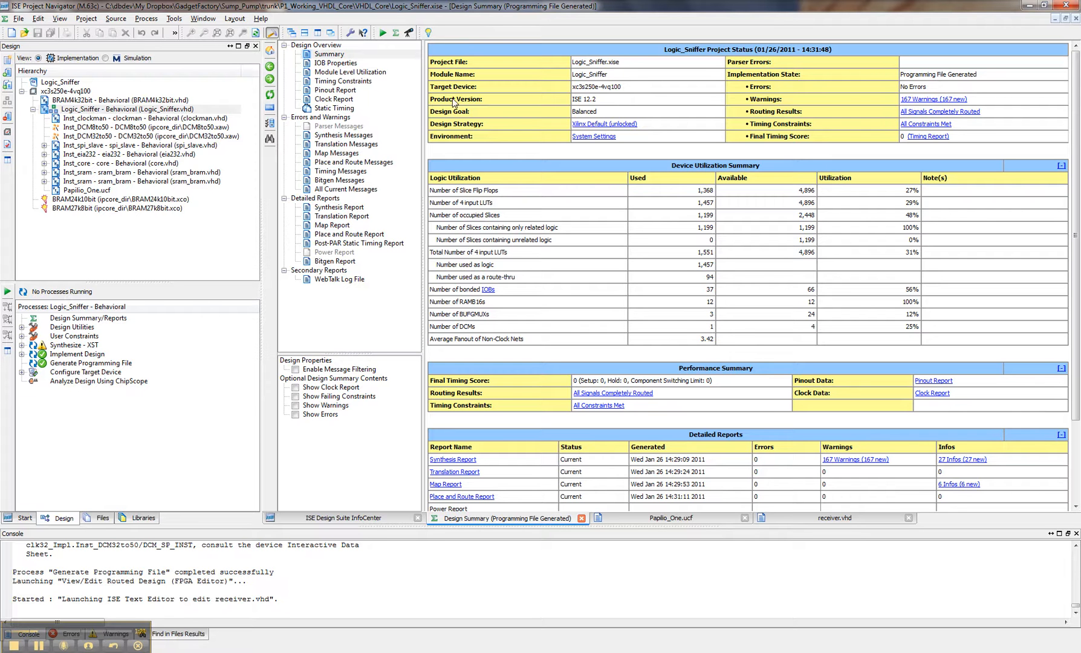
pyautogui.moveTo(565, 276)
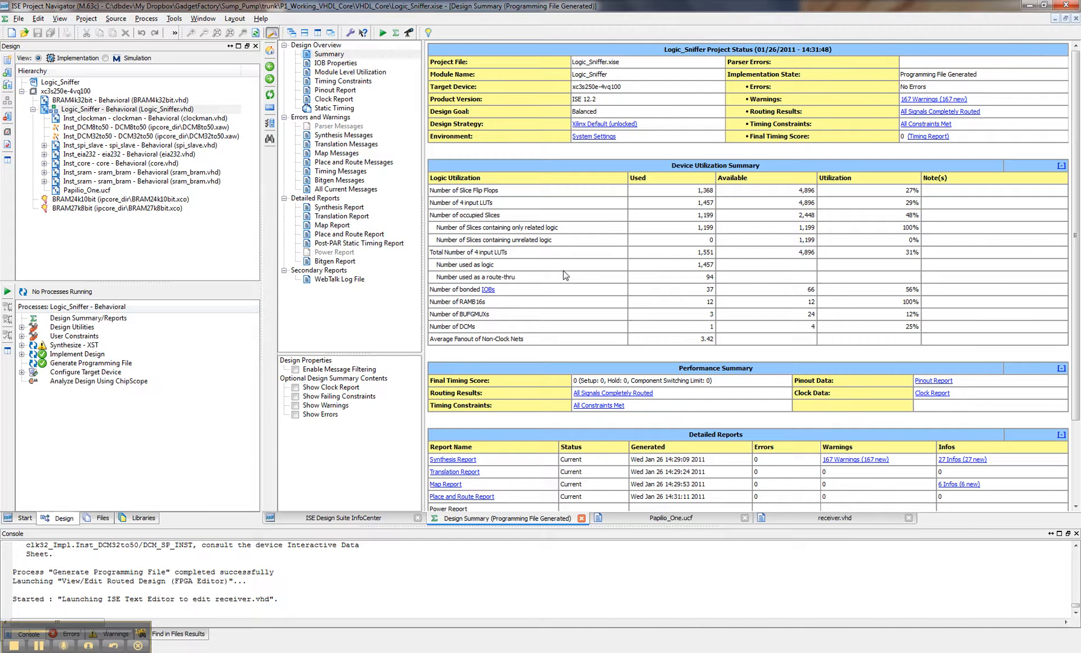
pyautogui.moveTo(582, 339)
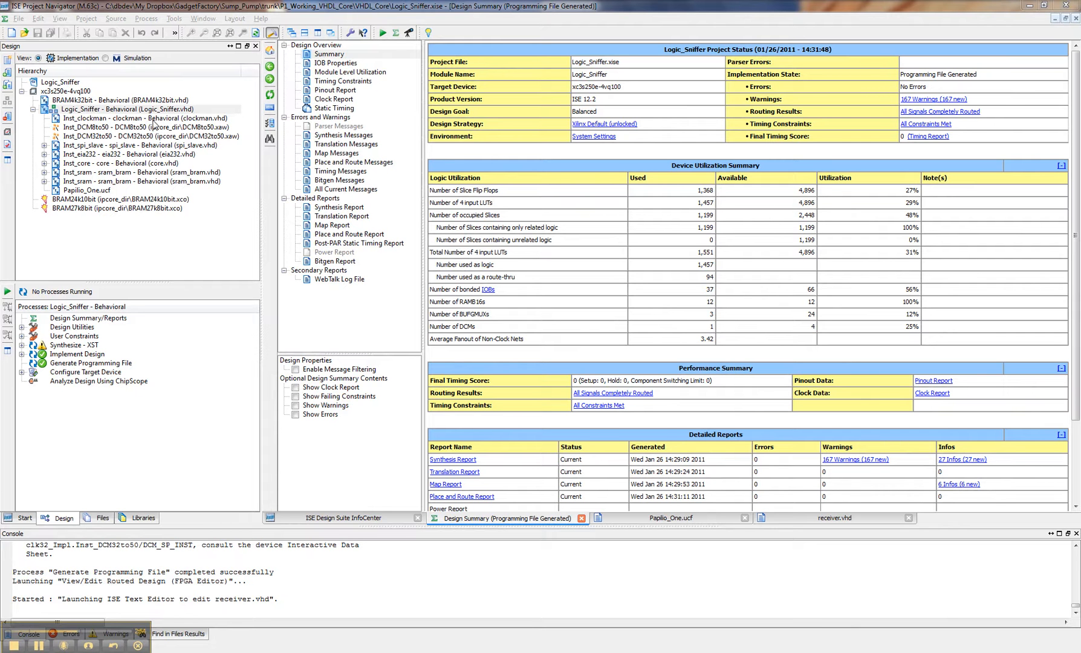
pyautogui.moveTo(103, 363)
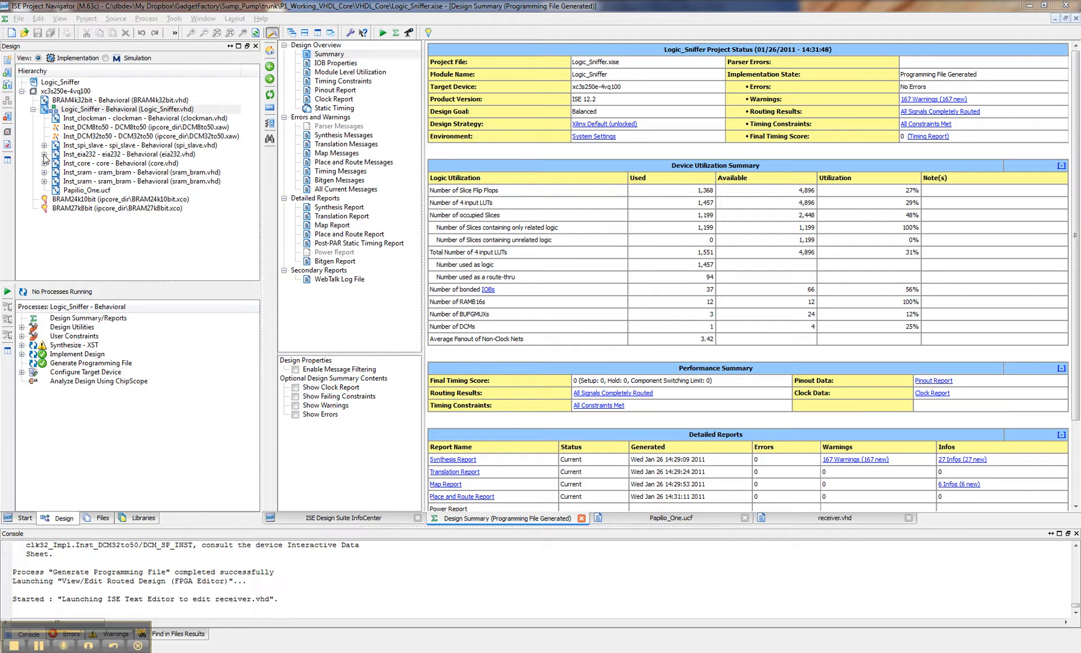
# - Expand Inst_eia232 in the Hierarchy pane and open Inst_receiver's receiver.vhd source
pyautogui.click(42, 155)
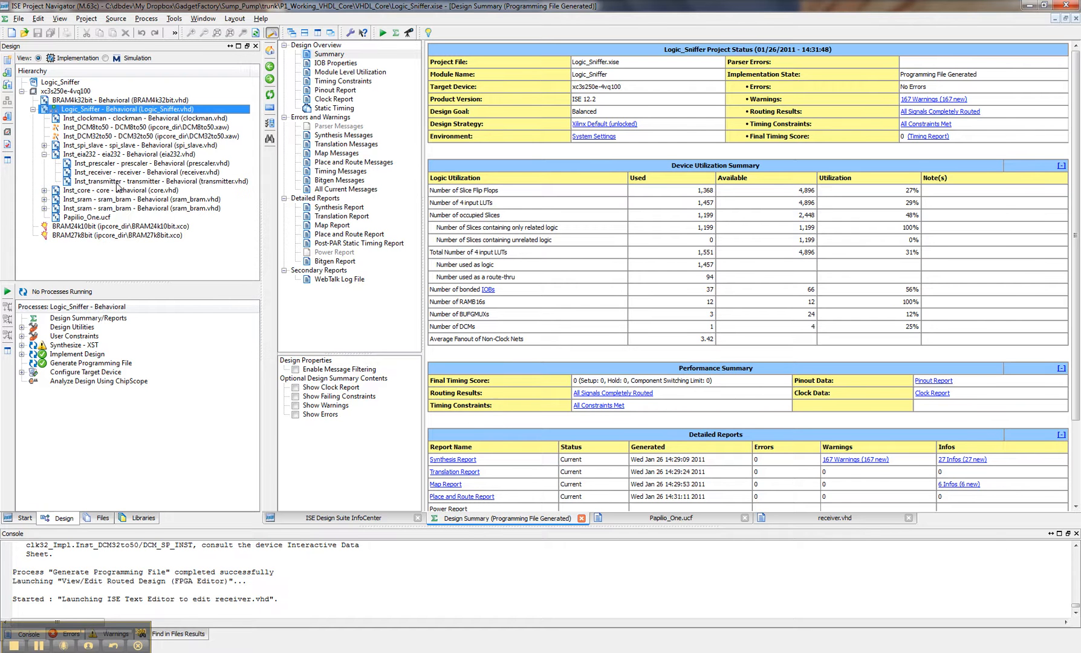
pyautogui.moveTo(128, 175)
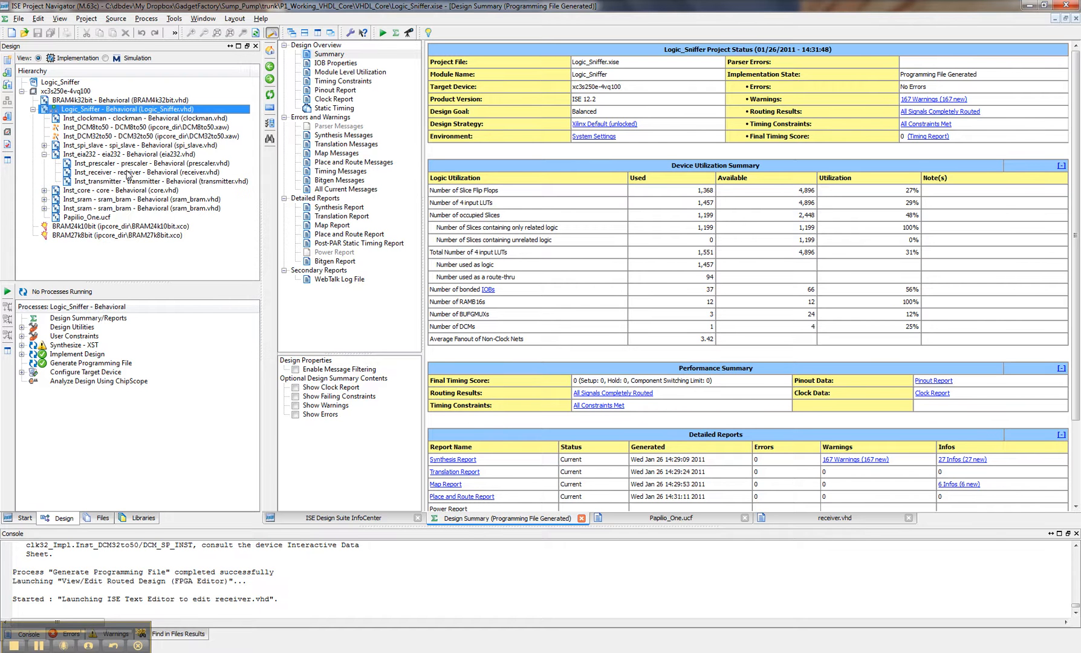
pyautogui.click(834, 517)
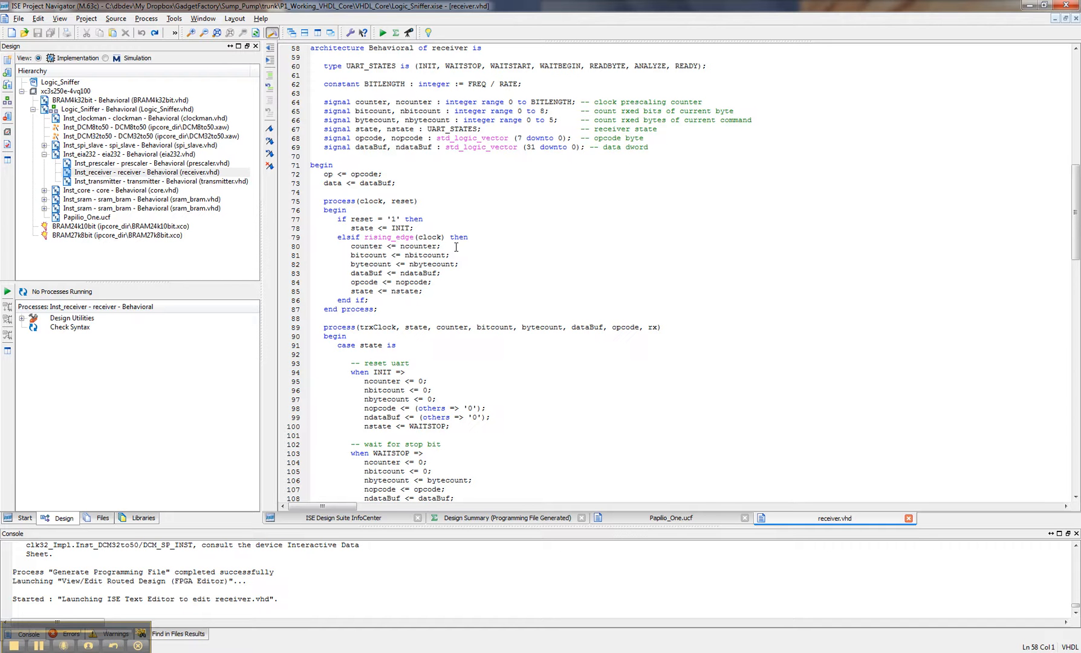
pyautogui.moveTo(190, 207)
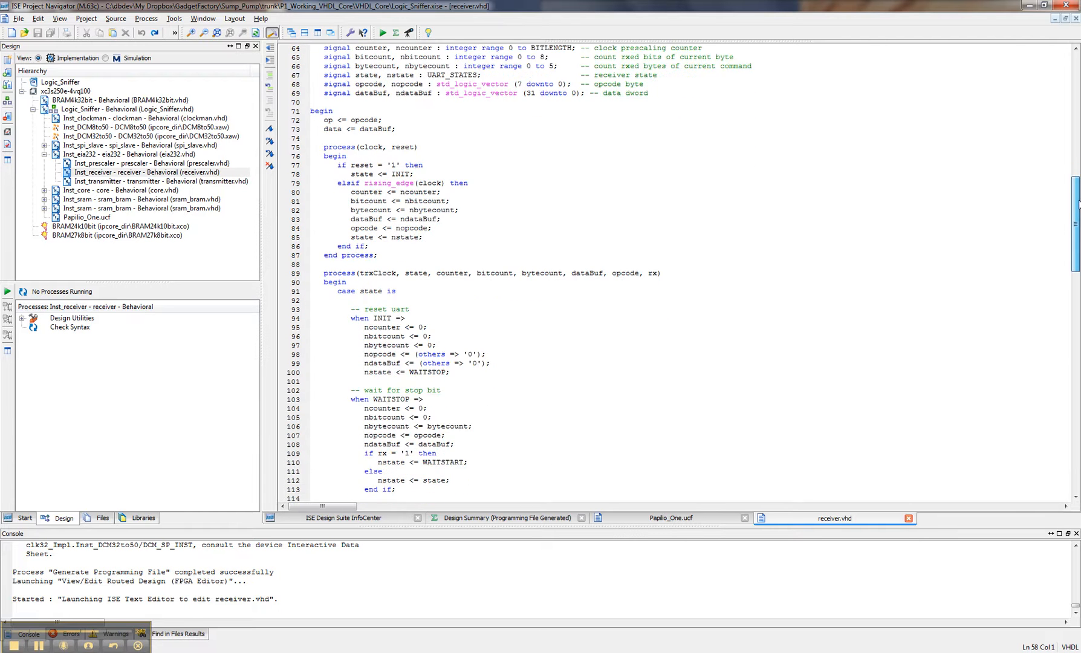
# - Scroll receiver.vhd down to the case statement showing INIT, WAITSTOP and WAITSTART
pyautogui.scroll(-3)
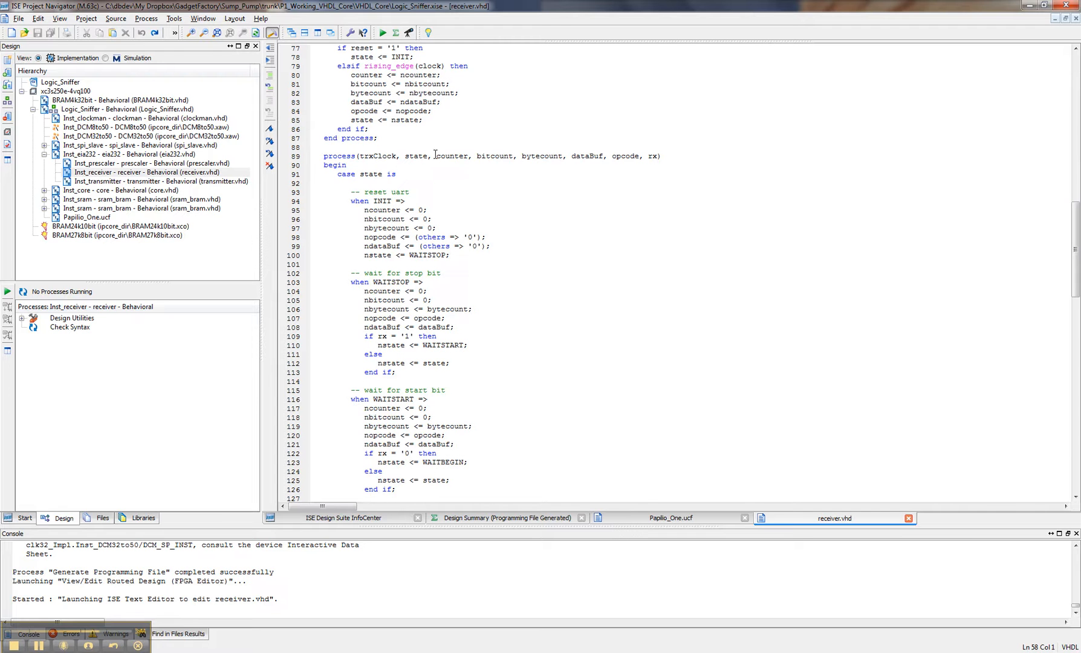
pyautogui.moveTo(589, 156)
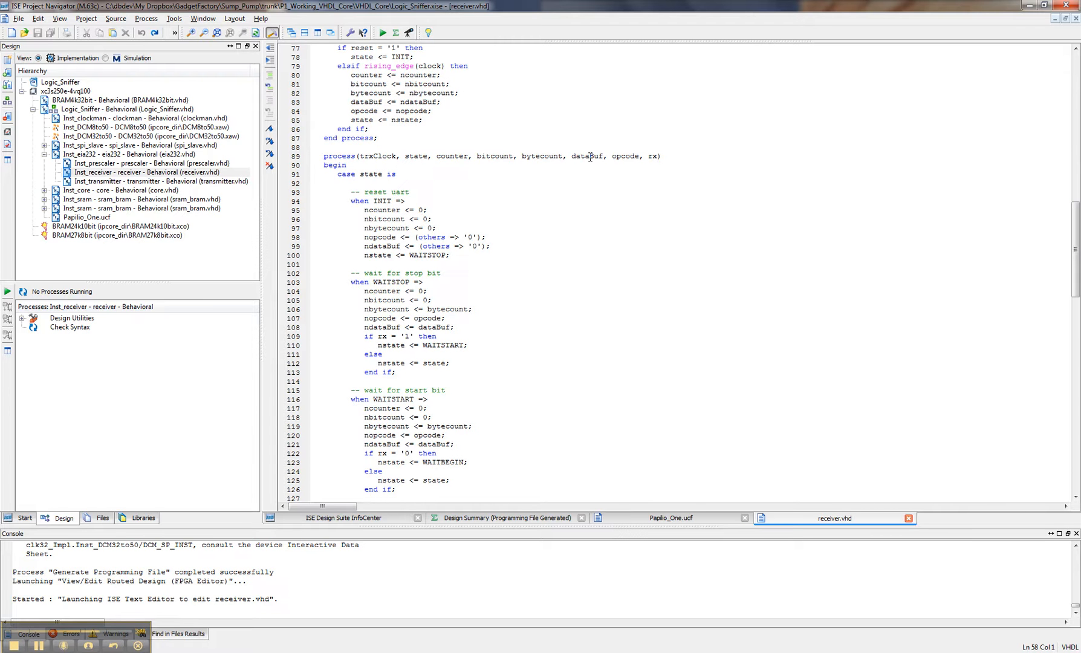
pyautogui.moveTo(432, 300)
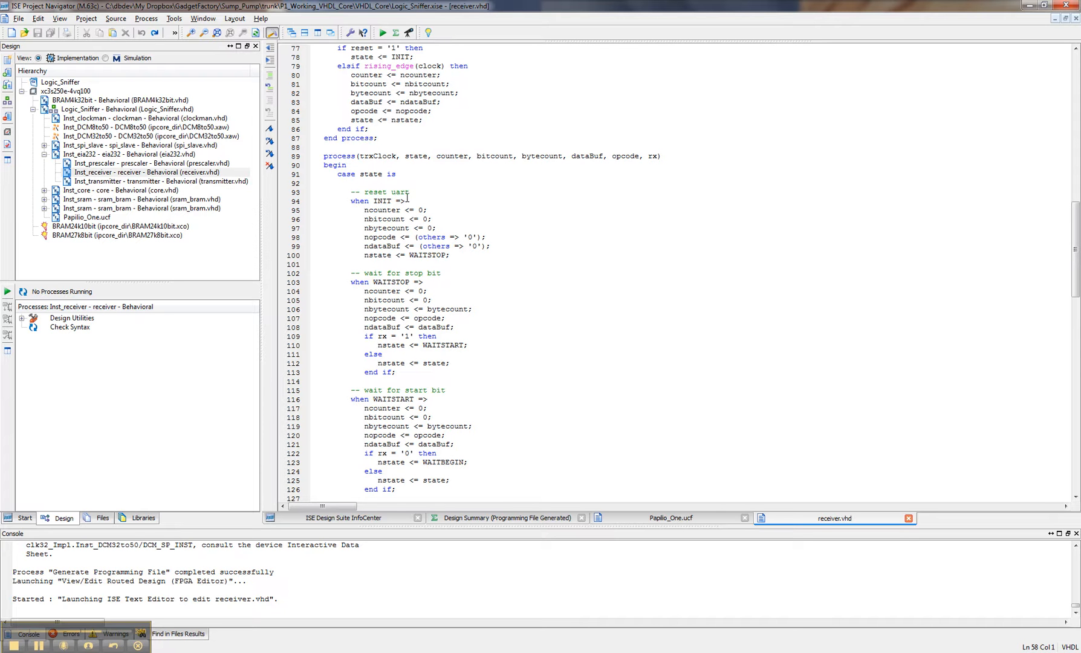
pyautogui.moveTo(405, 237)
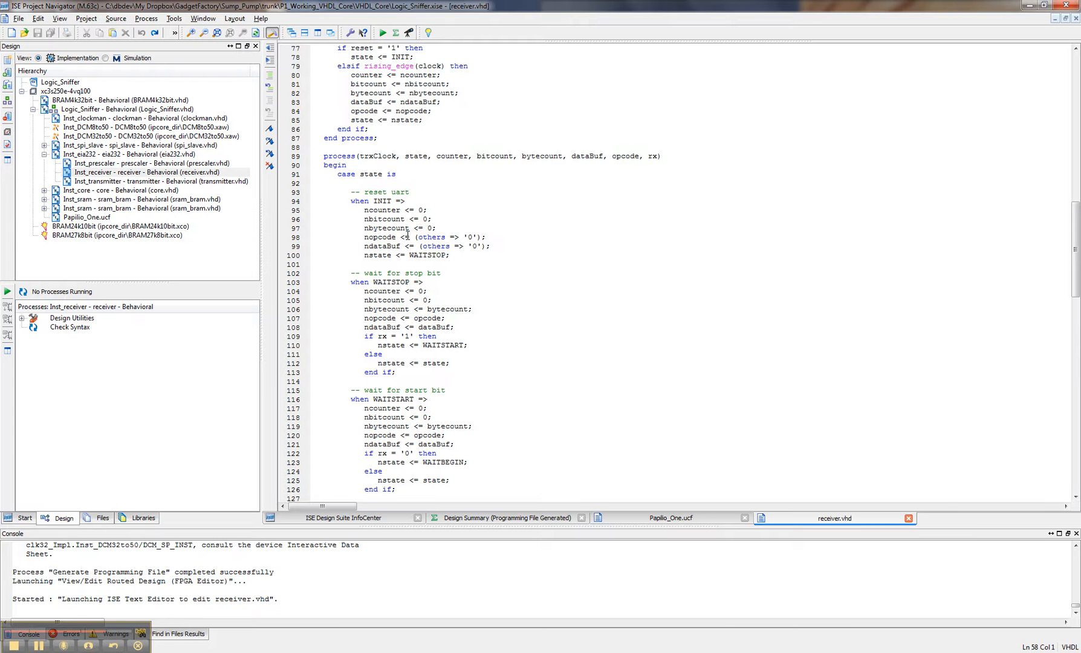
pyautogui.moveTo(403, 218)
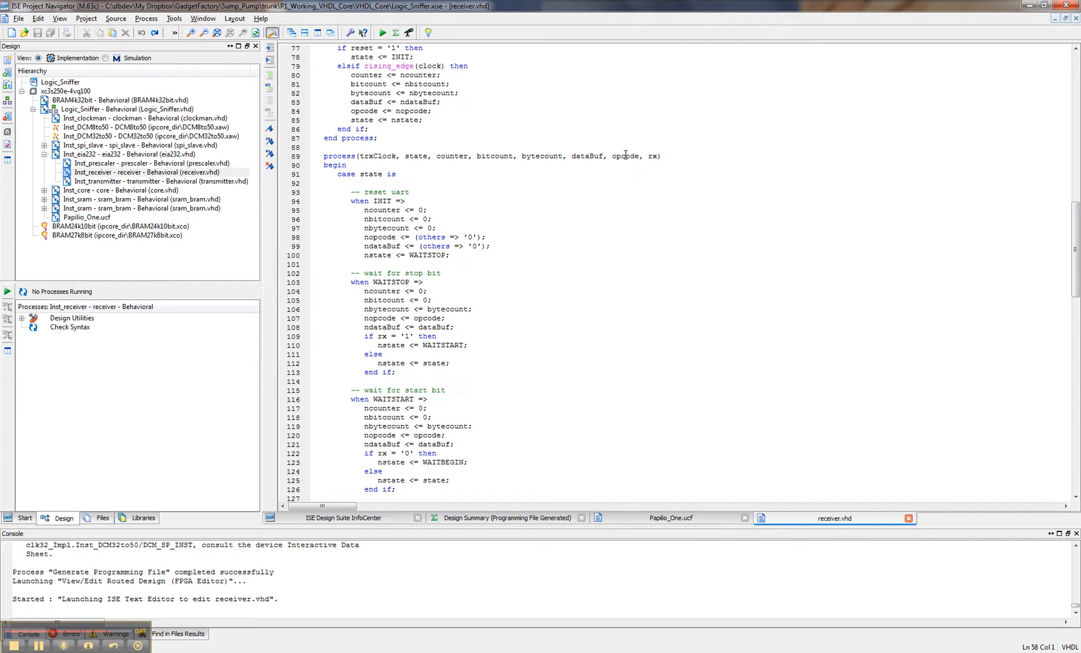
pyautogui.moveTo(708, 228)
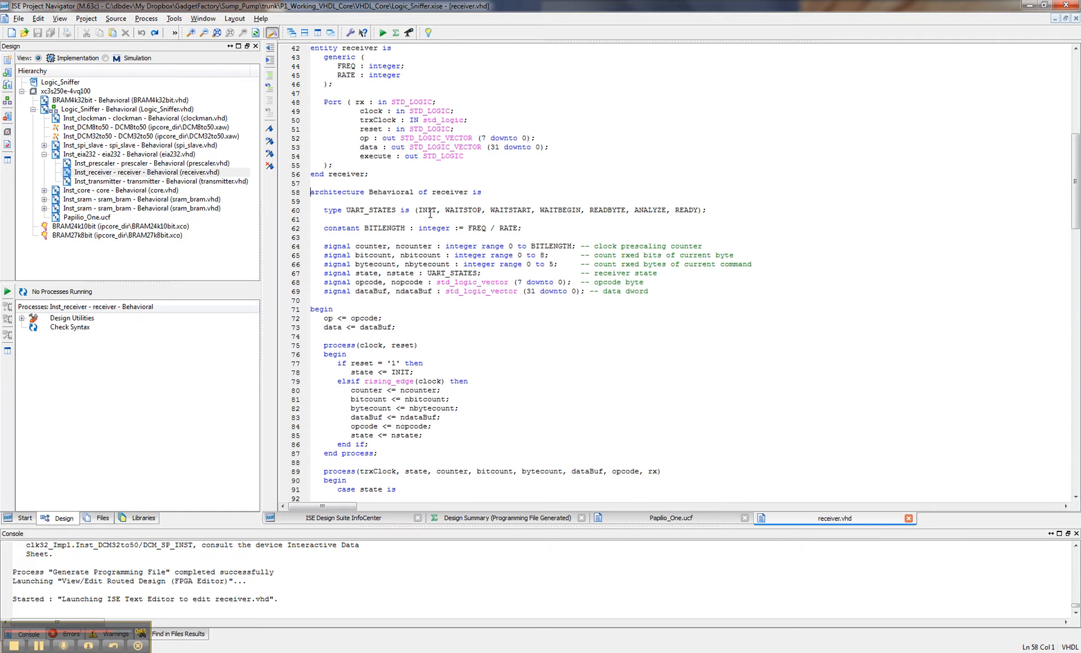
pyautogui.moveTo(457, 210)
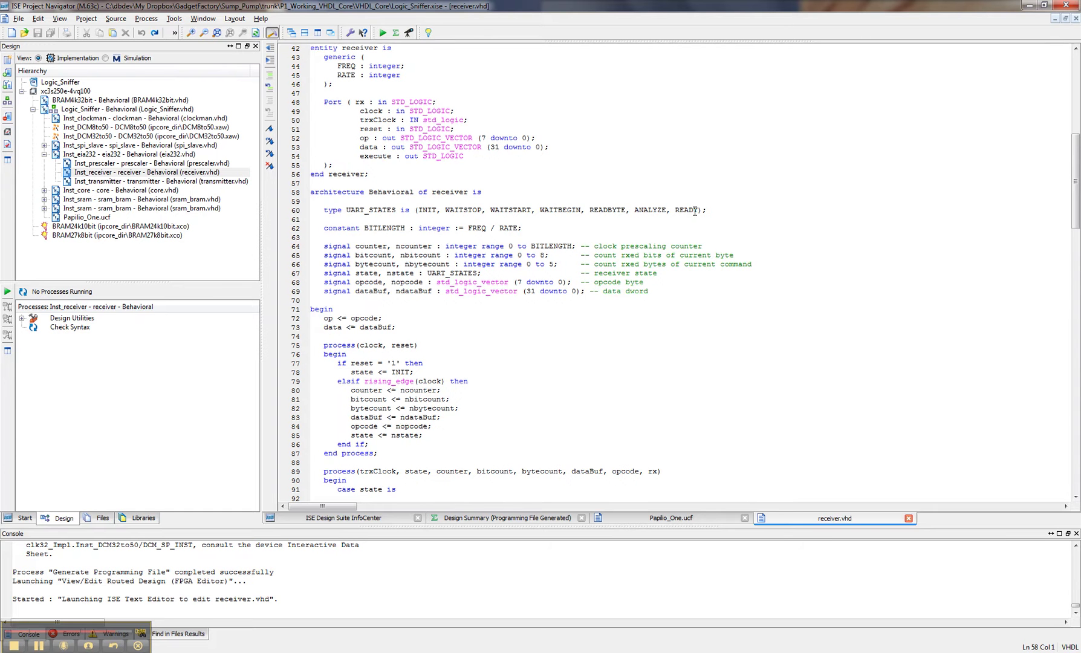
# - Scroll through receiver.vhd down to the WAITBEGIN and READBYTE state cases
pyautogui.scroll(-3)
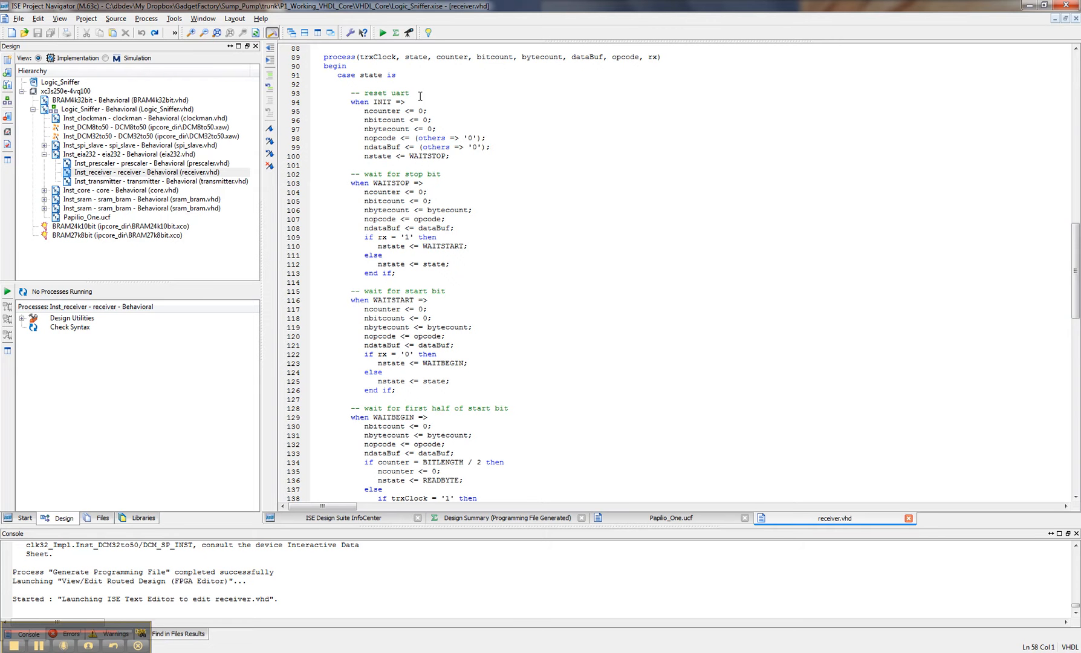
pyautogui.moveTo(431, 174)
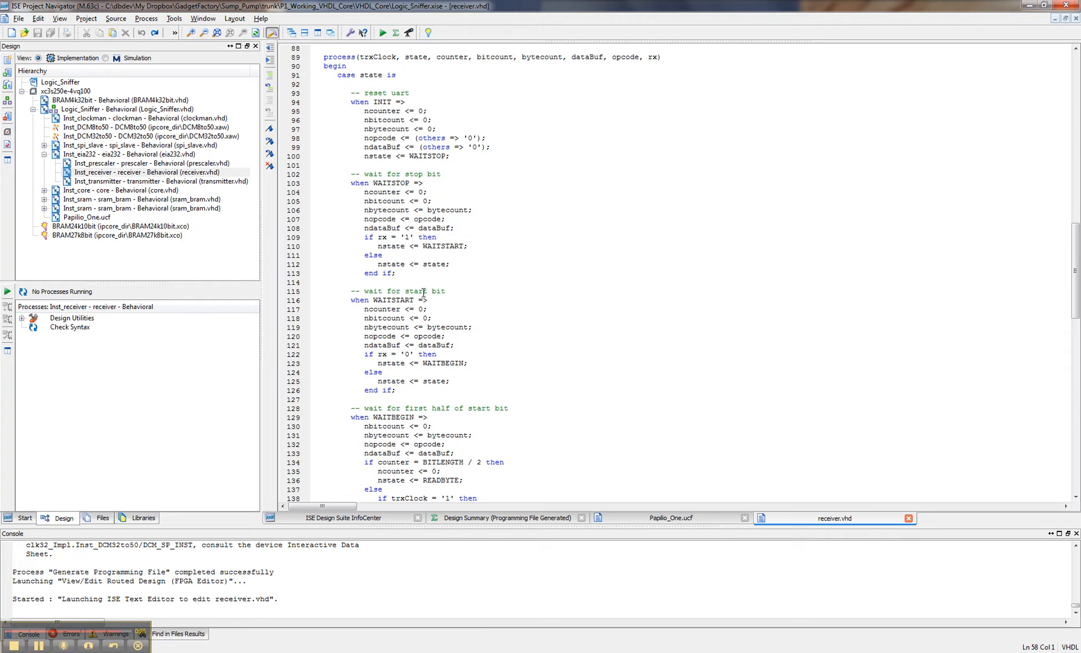
pyautogui.moveTo(428, 345)
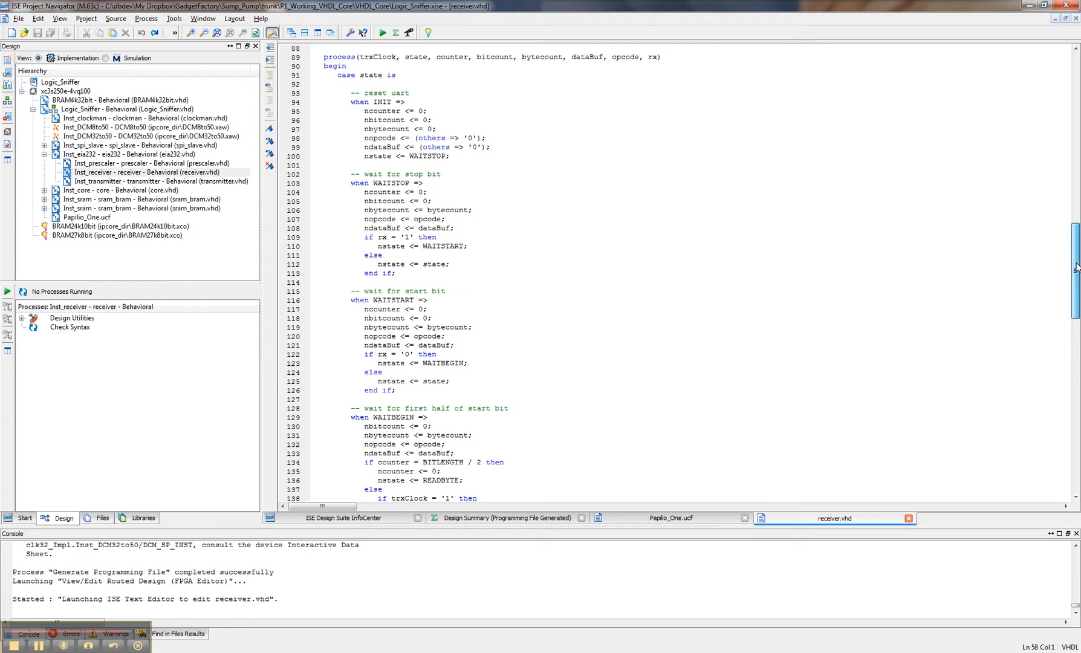
pyautogui.scroll(-3)
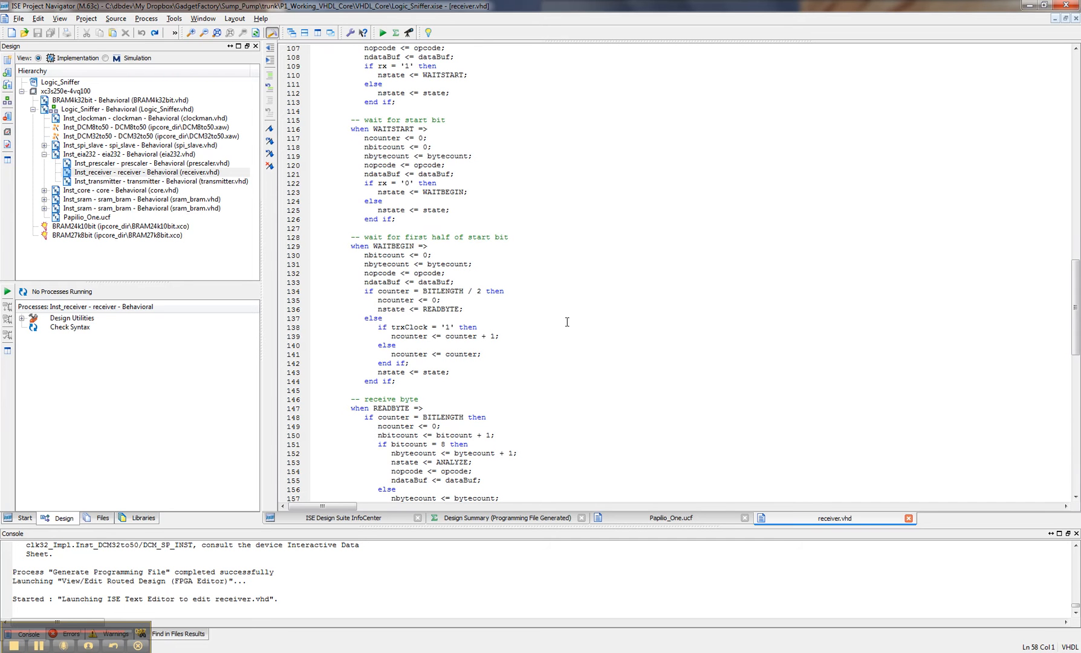
pyautogui.moveTo(451, 237)
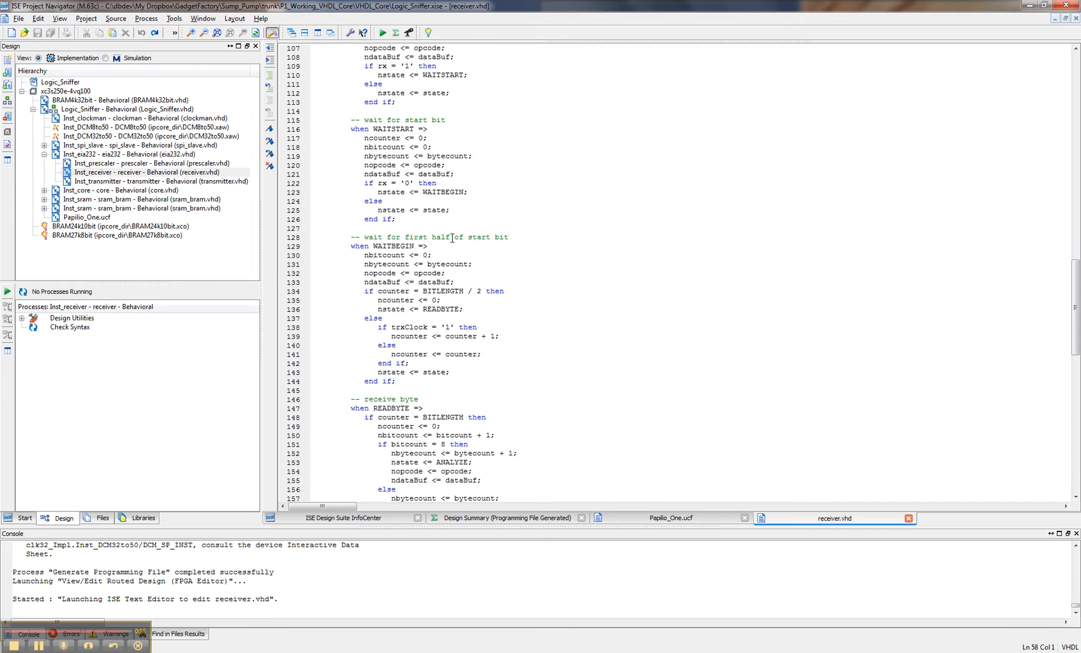
pyautogui.moveTo(410, 245)
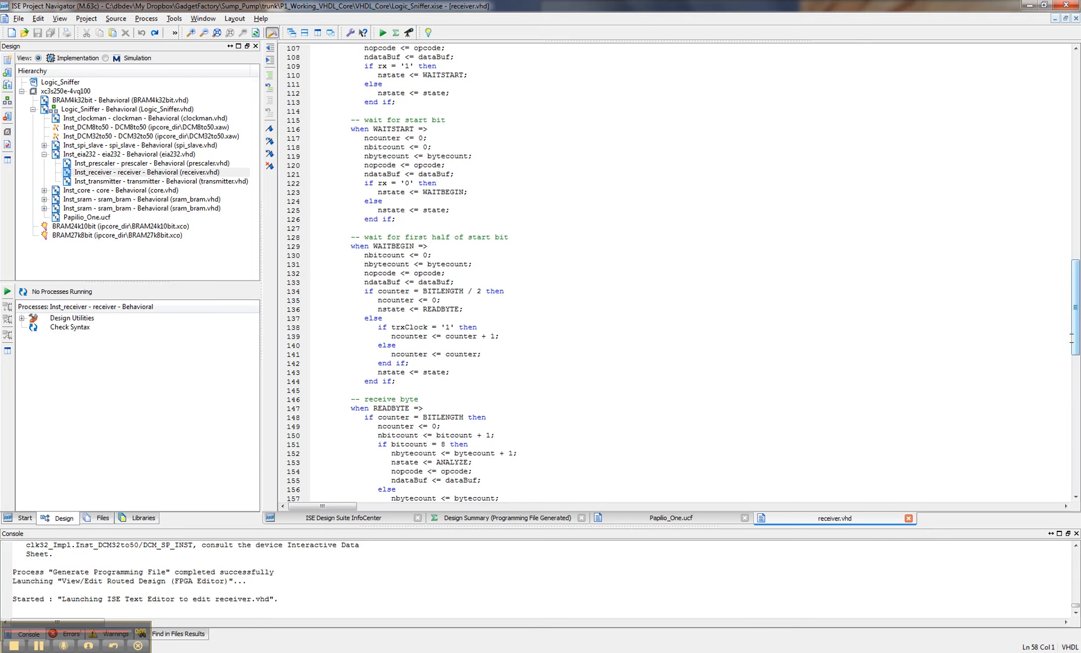
pyautogui.scroll(-3)
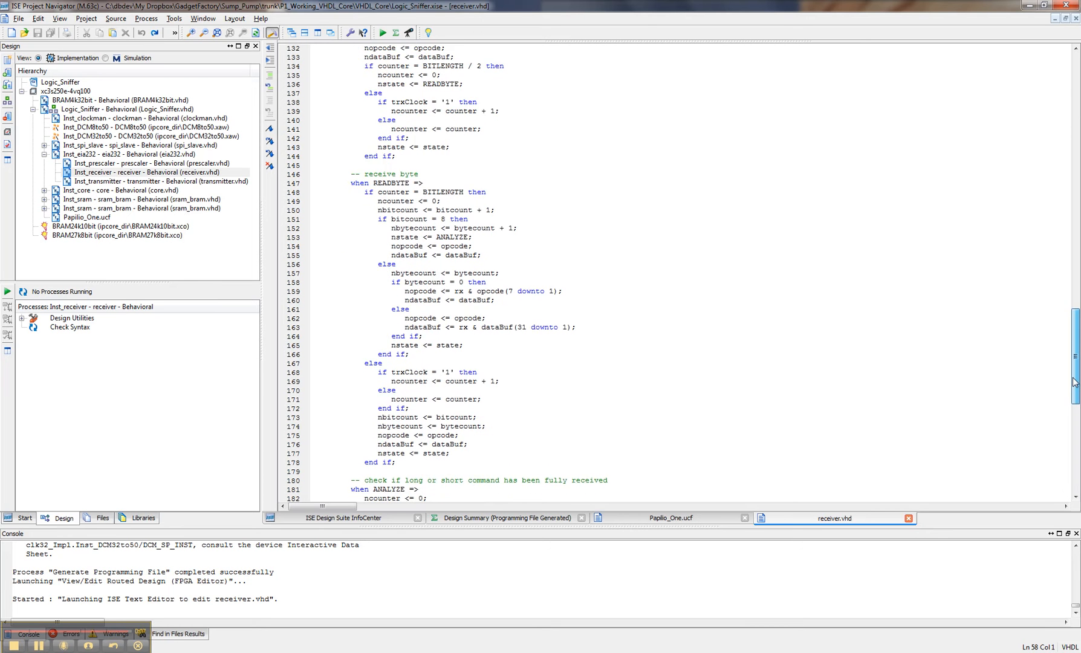
pyautogui.scroll(-3)
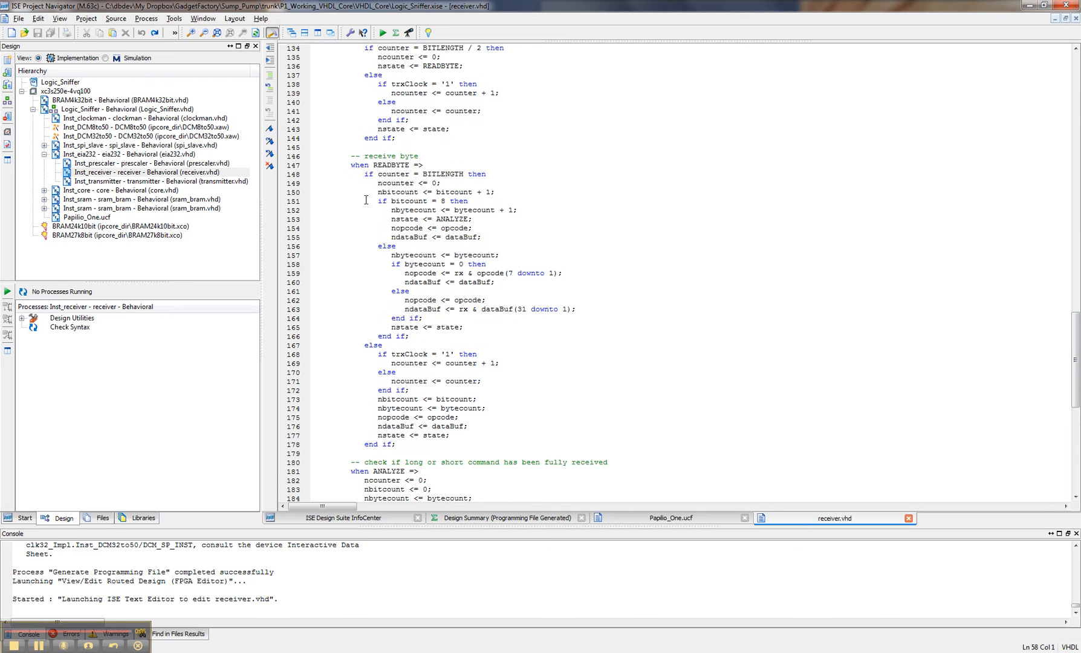